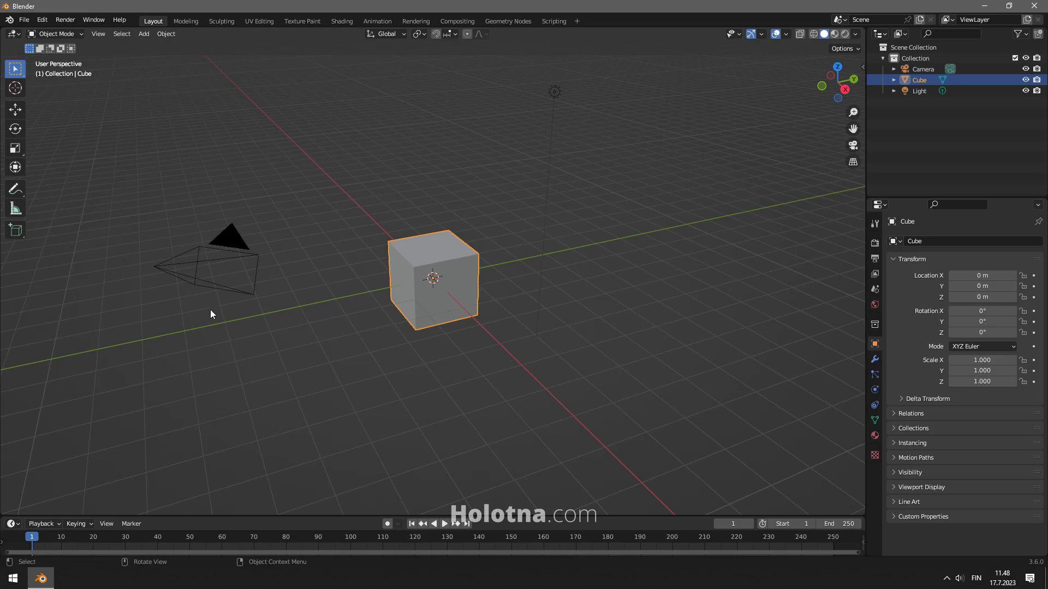
mouse_move(293, 258)
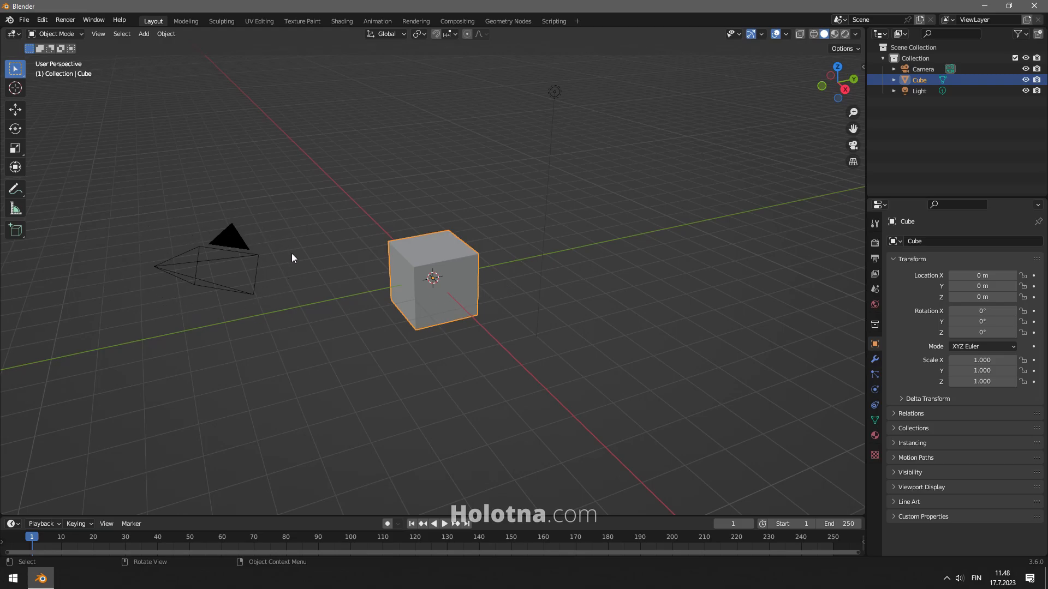
mouse_move(391, 291)
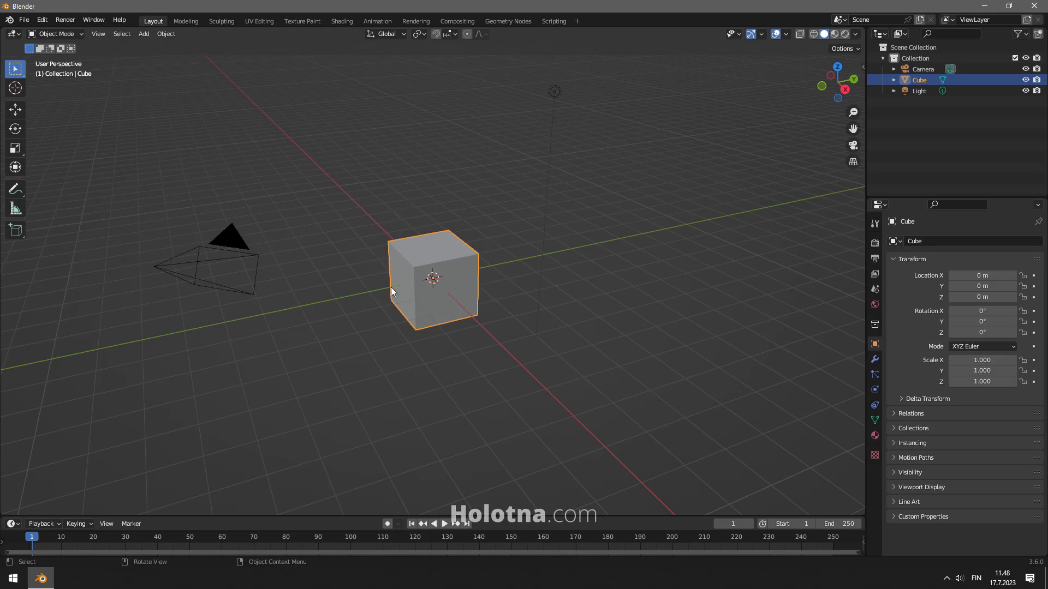
mouse_move(374, 277)
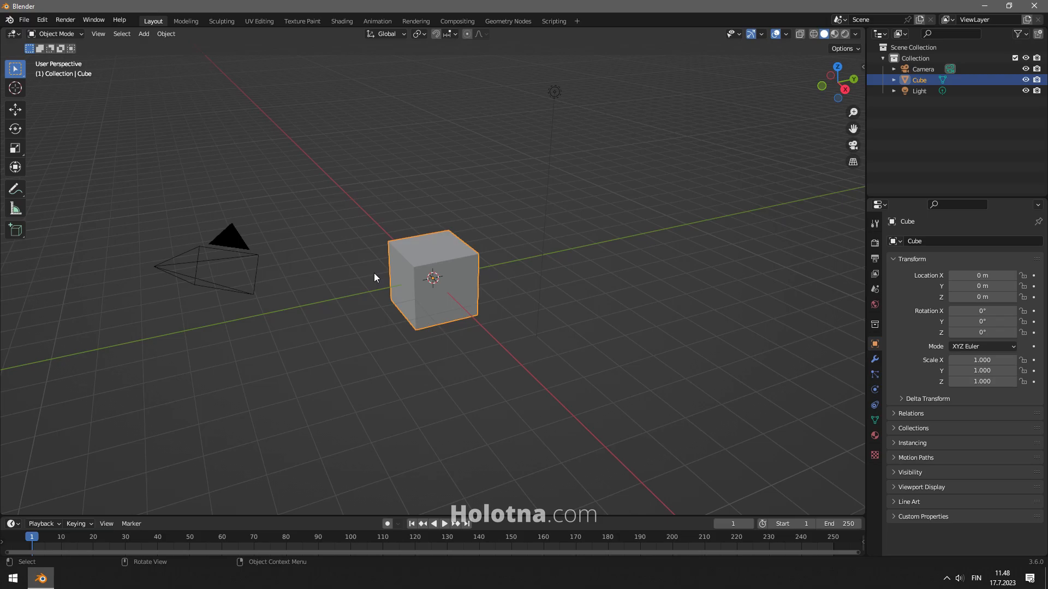
Parent the camera to the cube using Object (Keep Transform).
left_click(230, 240)
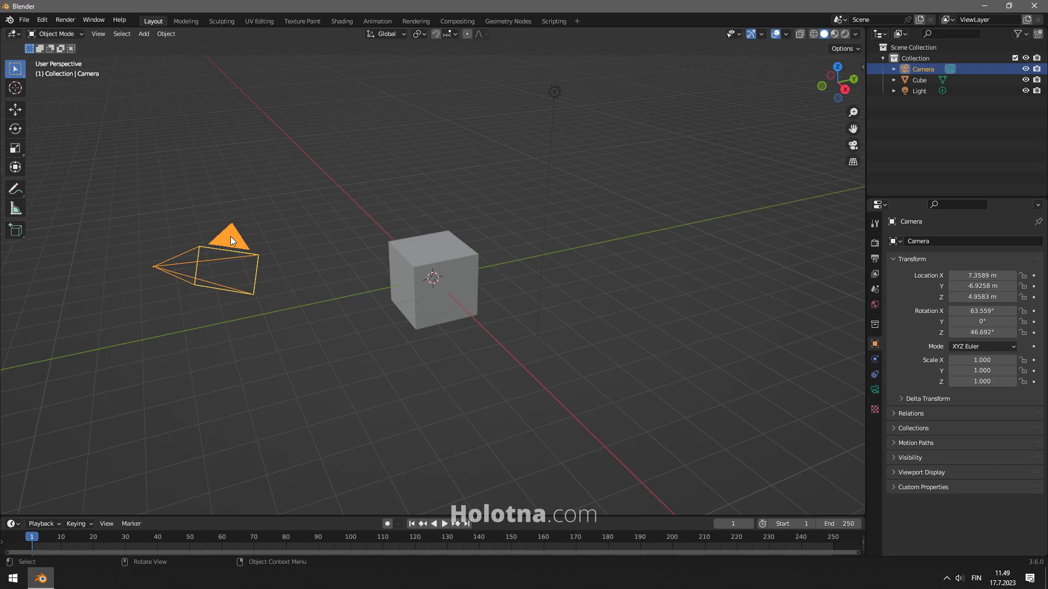
left_click(434, 276)
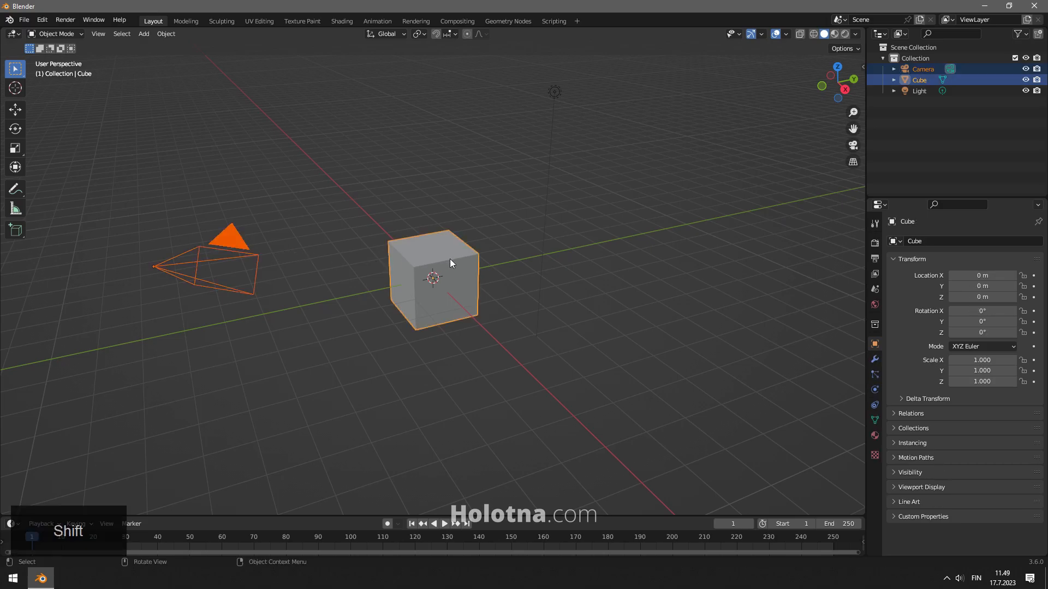
key("ctrl+p")
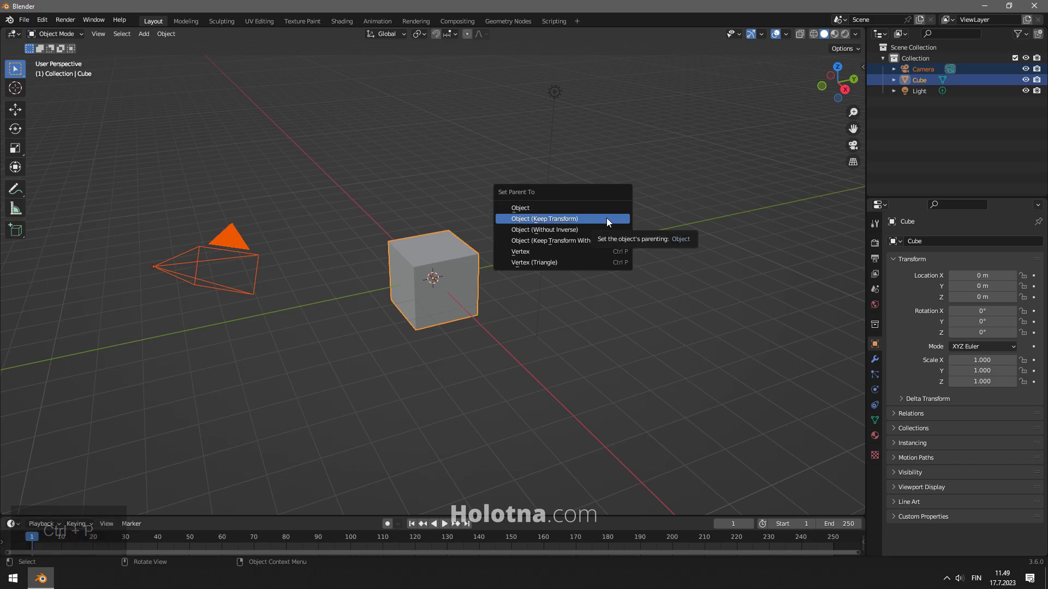
left_click(543, 219)
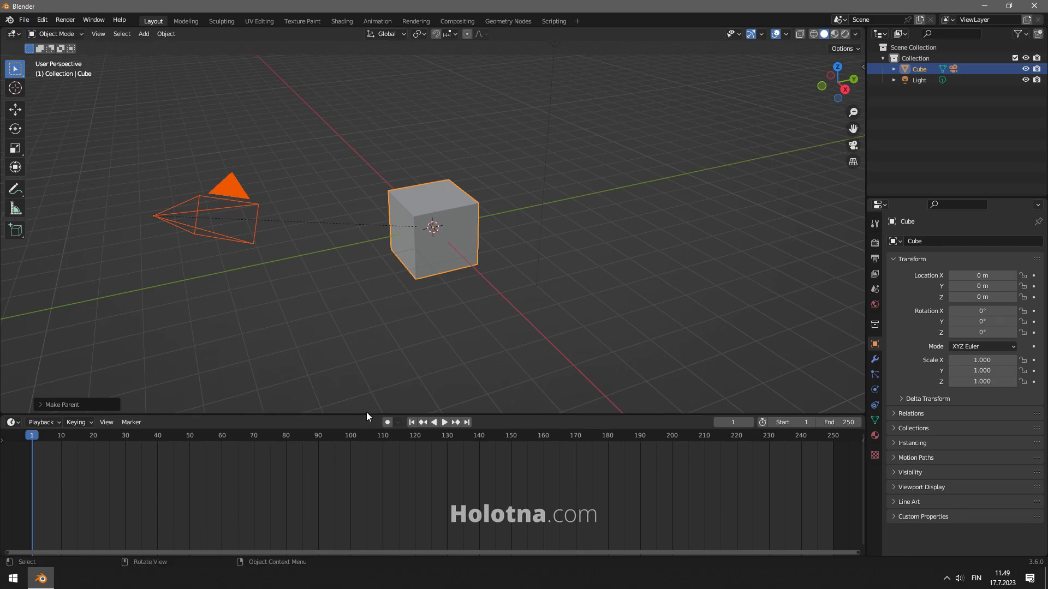
Insert a Rotation keyframe on the cube at frame 0.
left_click(444, 421)
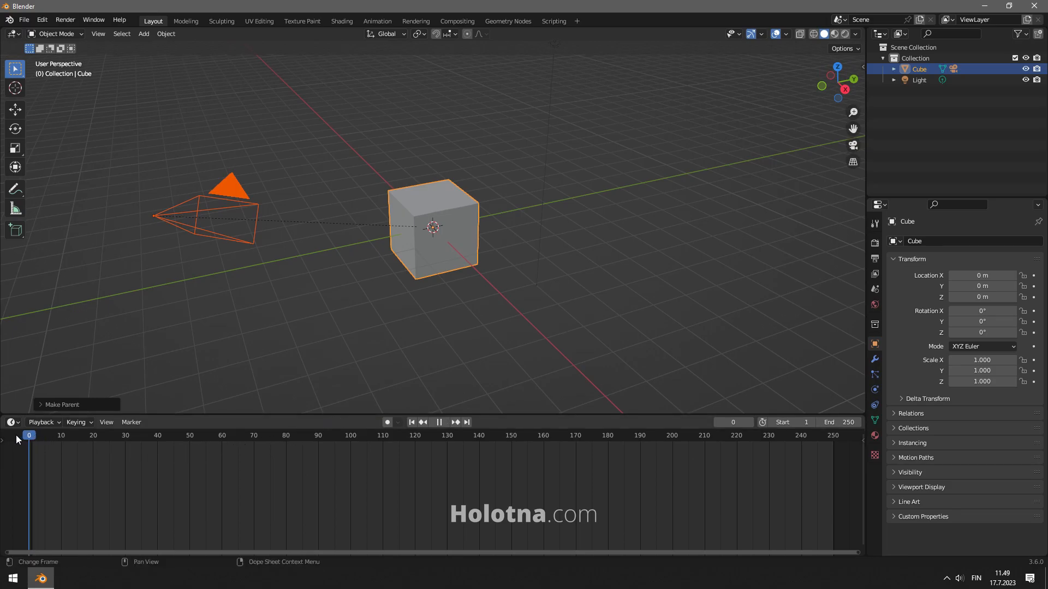
left_click(597, 178)
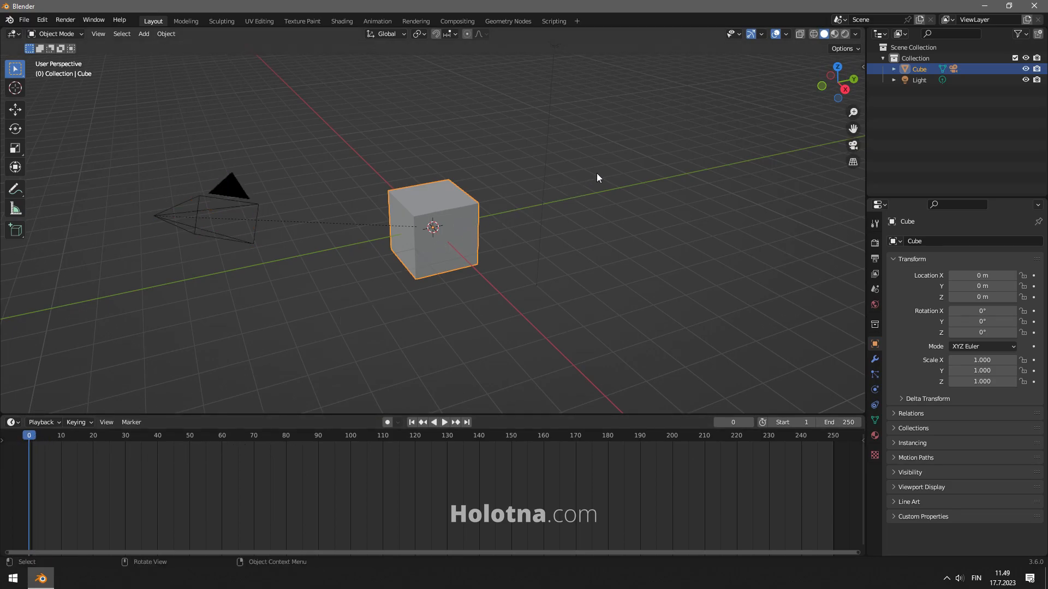
key("i")
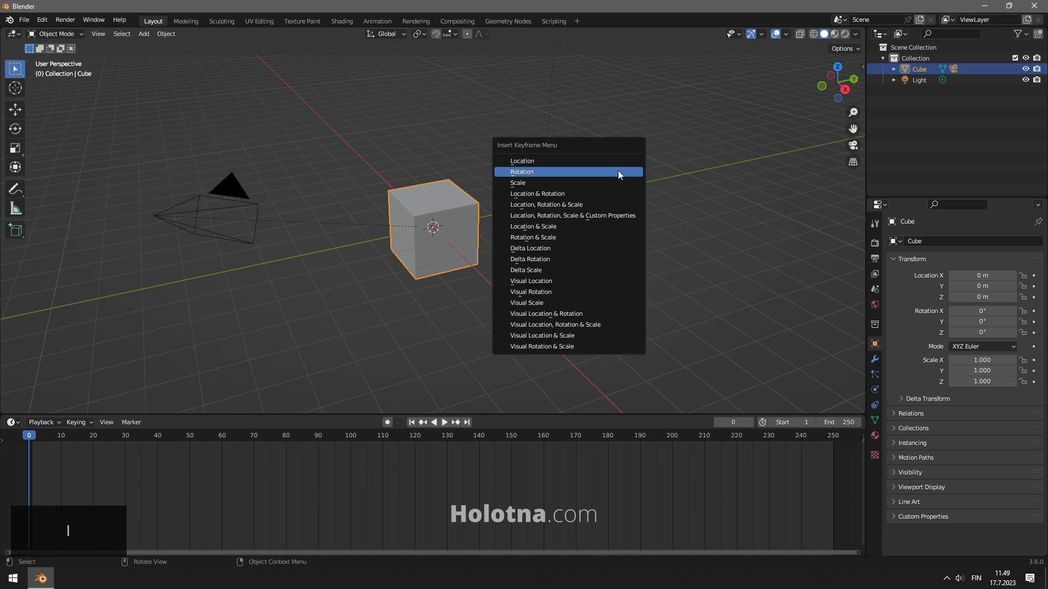
left_click(522, 172)
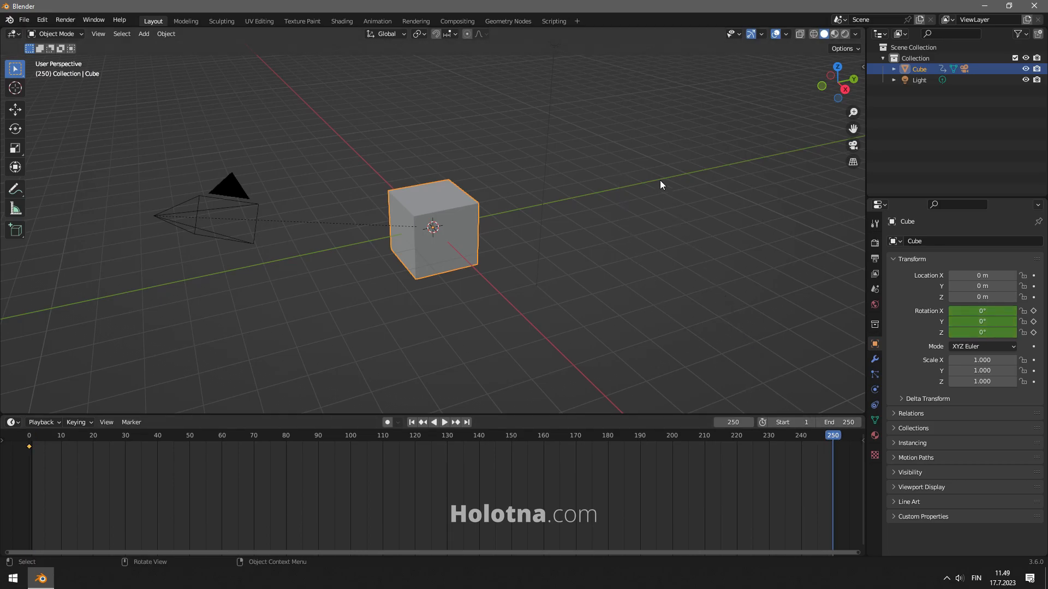
mouse_move(644, 138)
type("360")
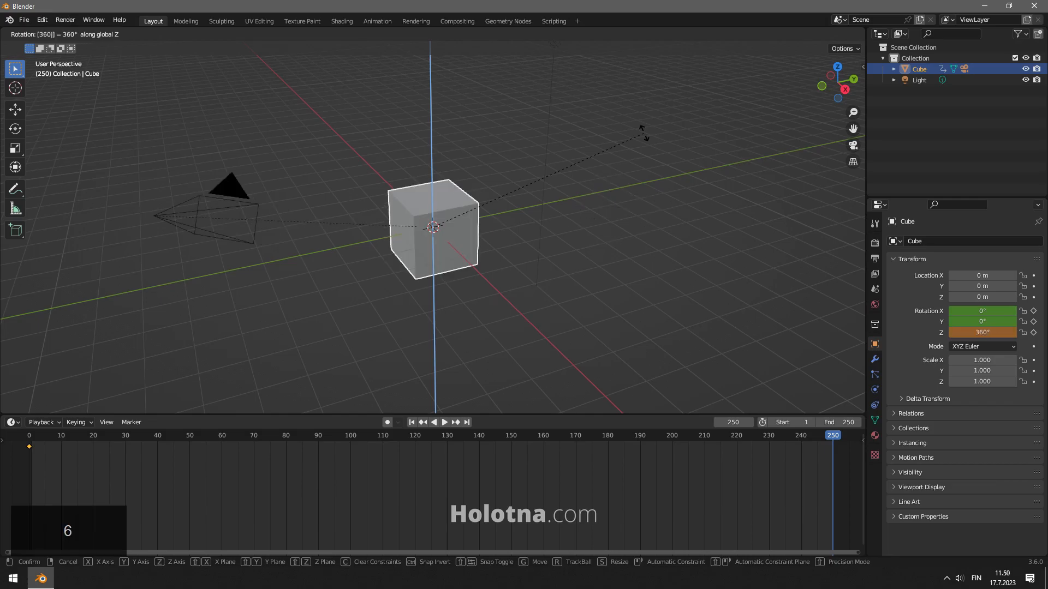
Rotate the cube 360° around Z and insert a Rotation keyframe at frame 250.
key("Return")
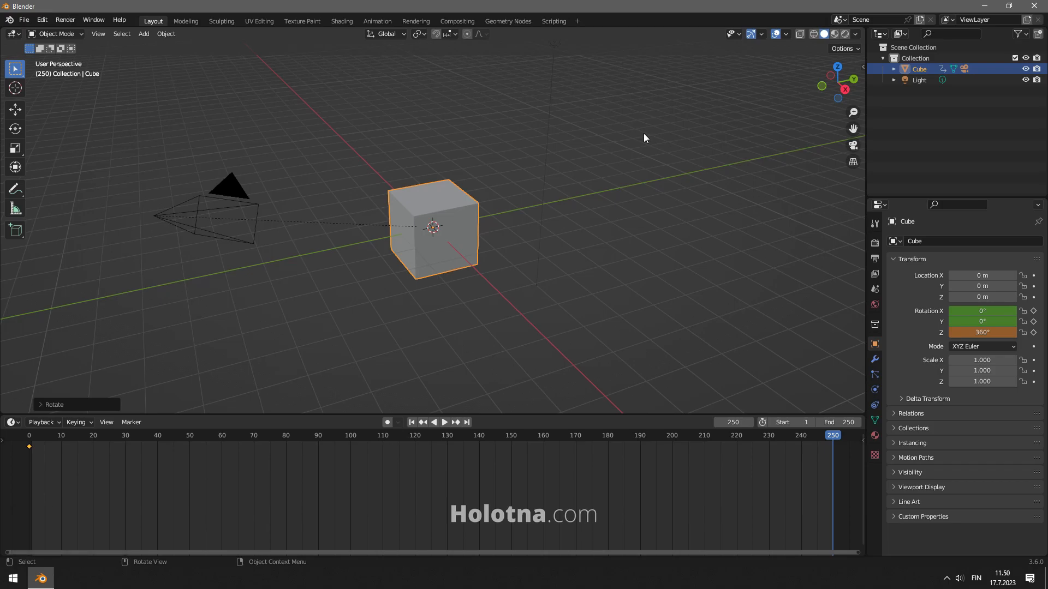
key("i")
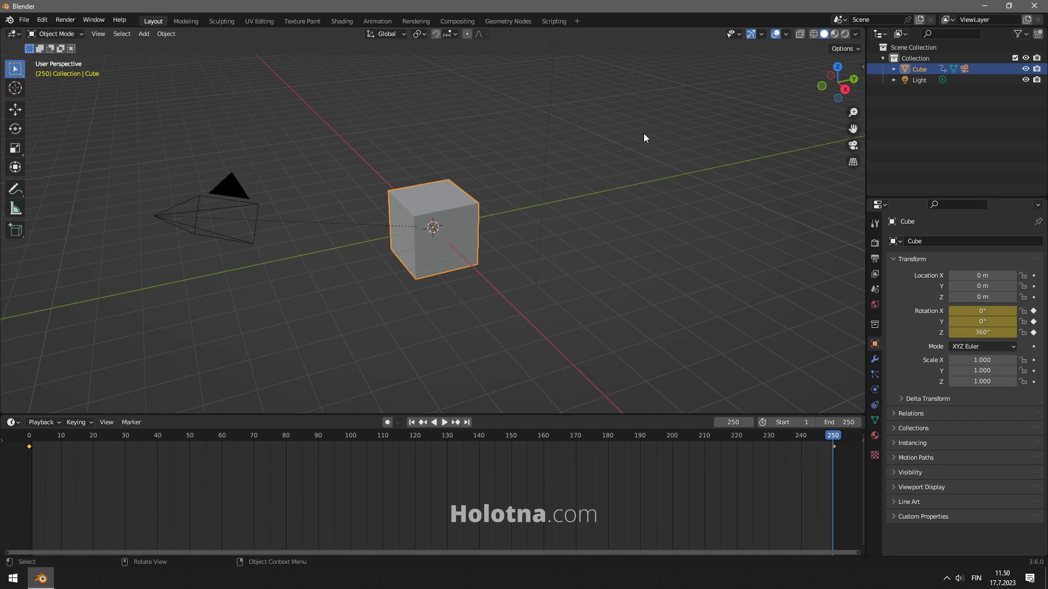
key("space")
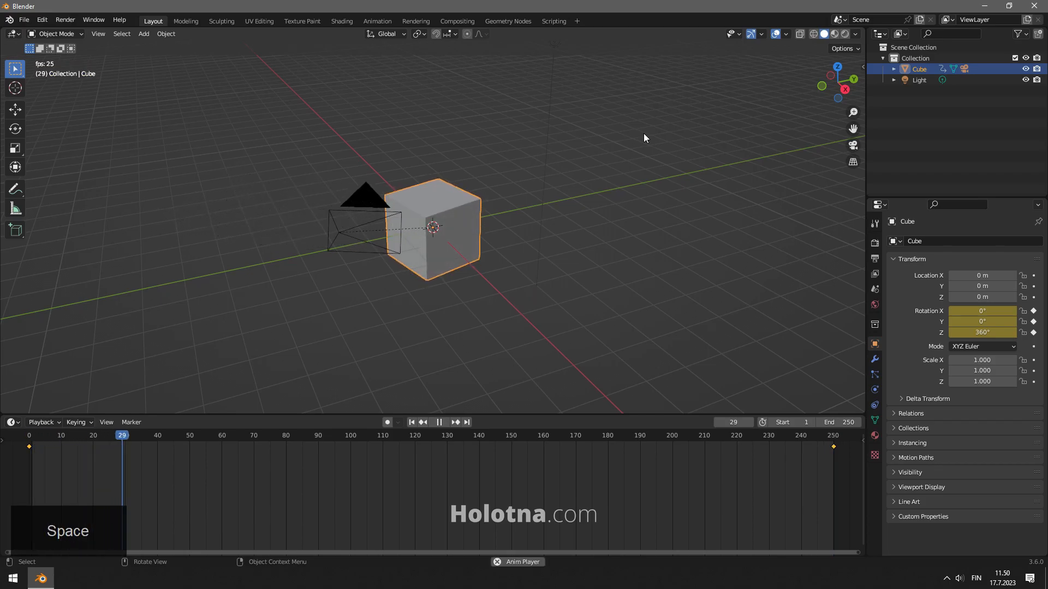
key("space")
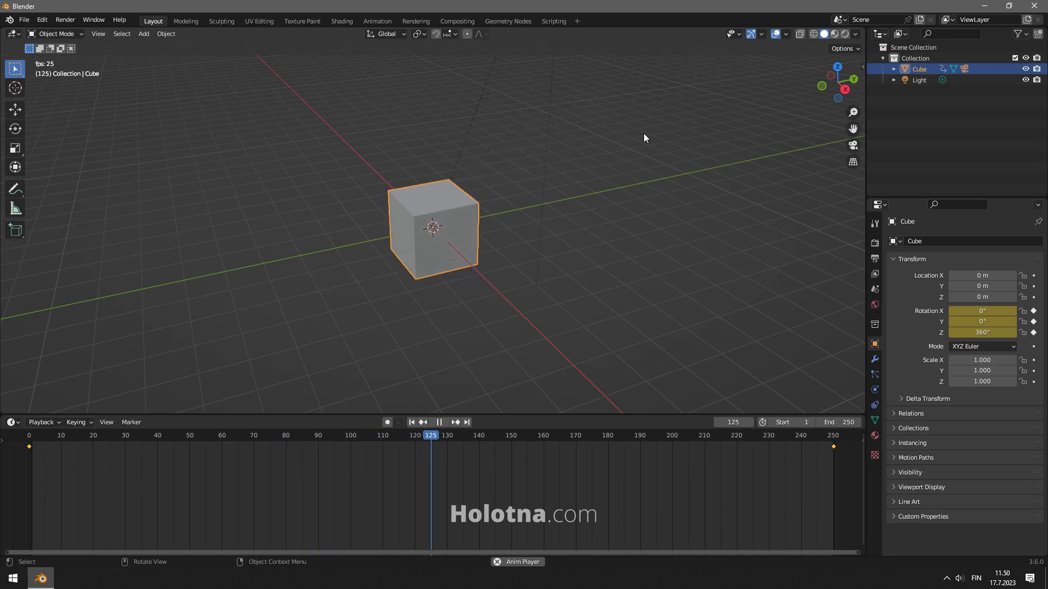
left_click(439, 422)
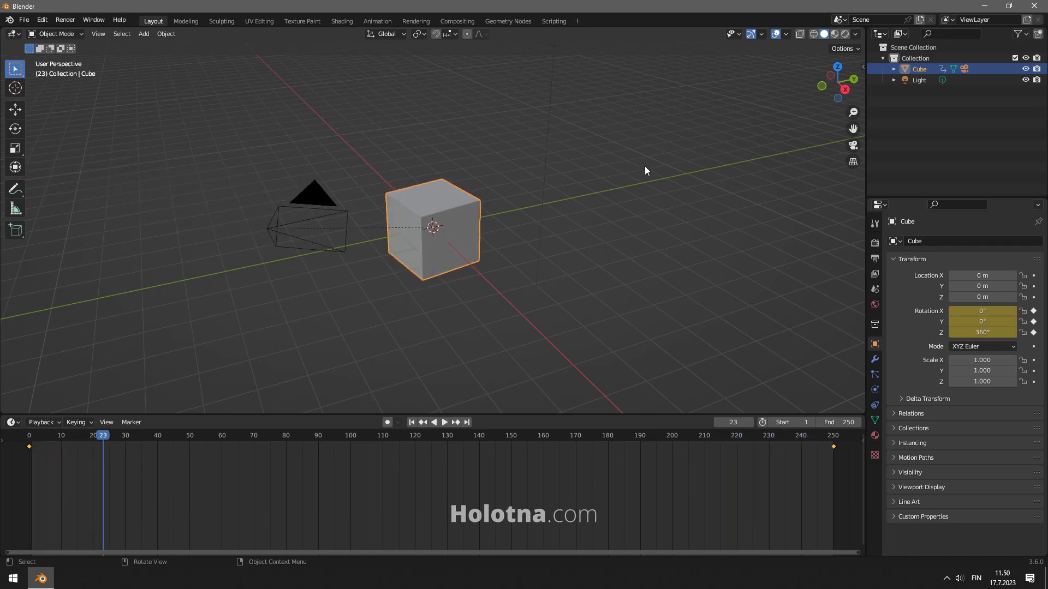
mouse_move(473, 481)
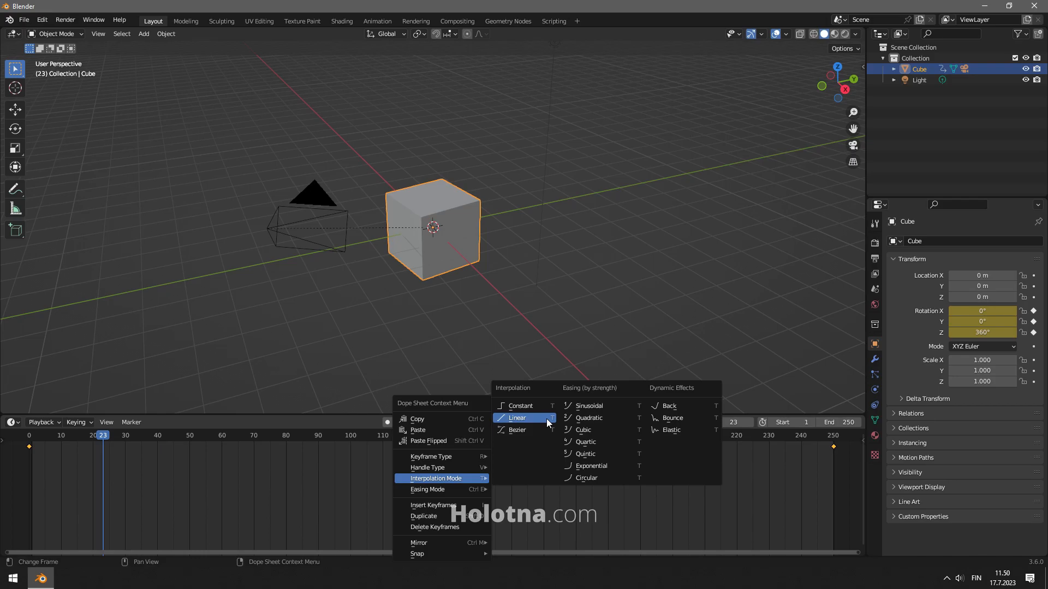
Set the rotation keyframes to Linear interpolation and play to check the constant-speed spin.
left_click(516, 418)
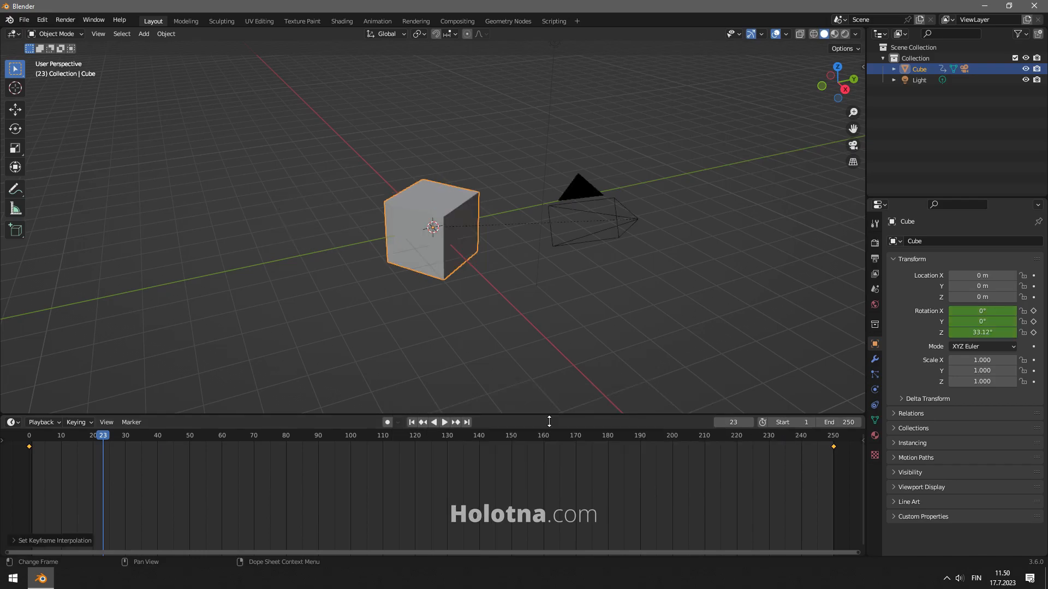
key("space")
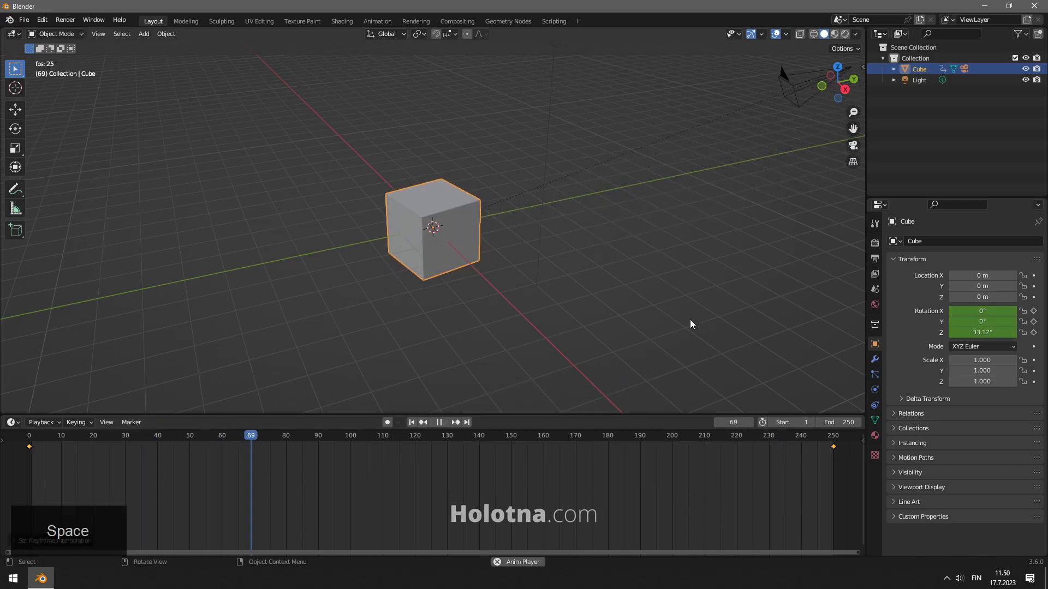
Switch to camera view and play the animation from the circling camera.
key("space")
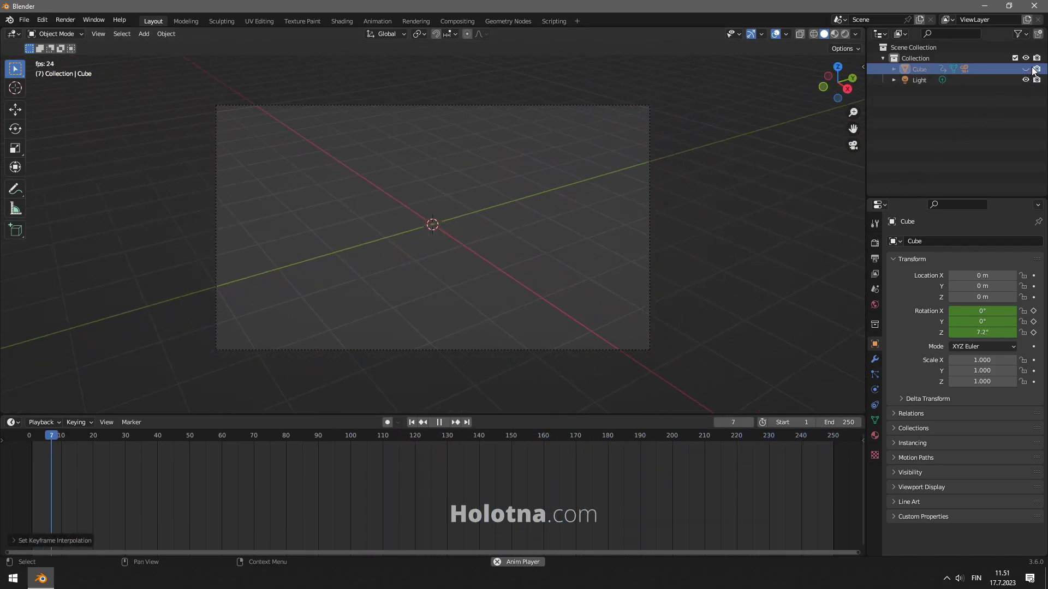
left_click(438, 422)
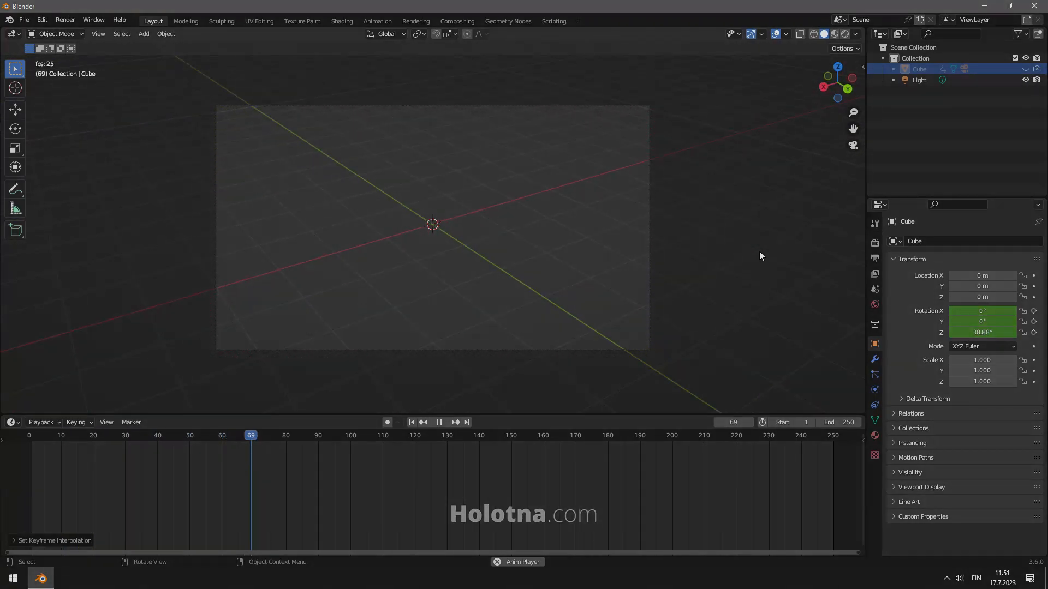